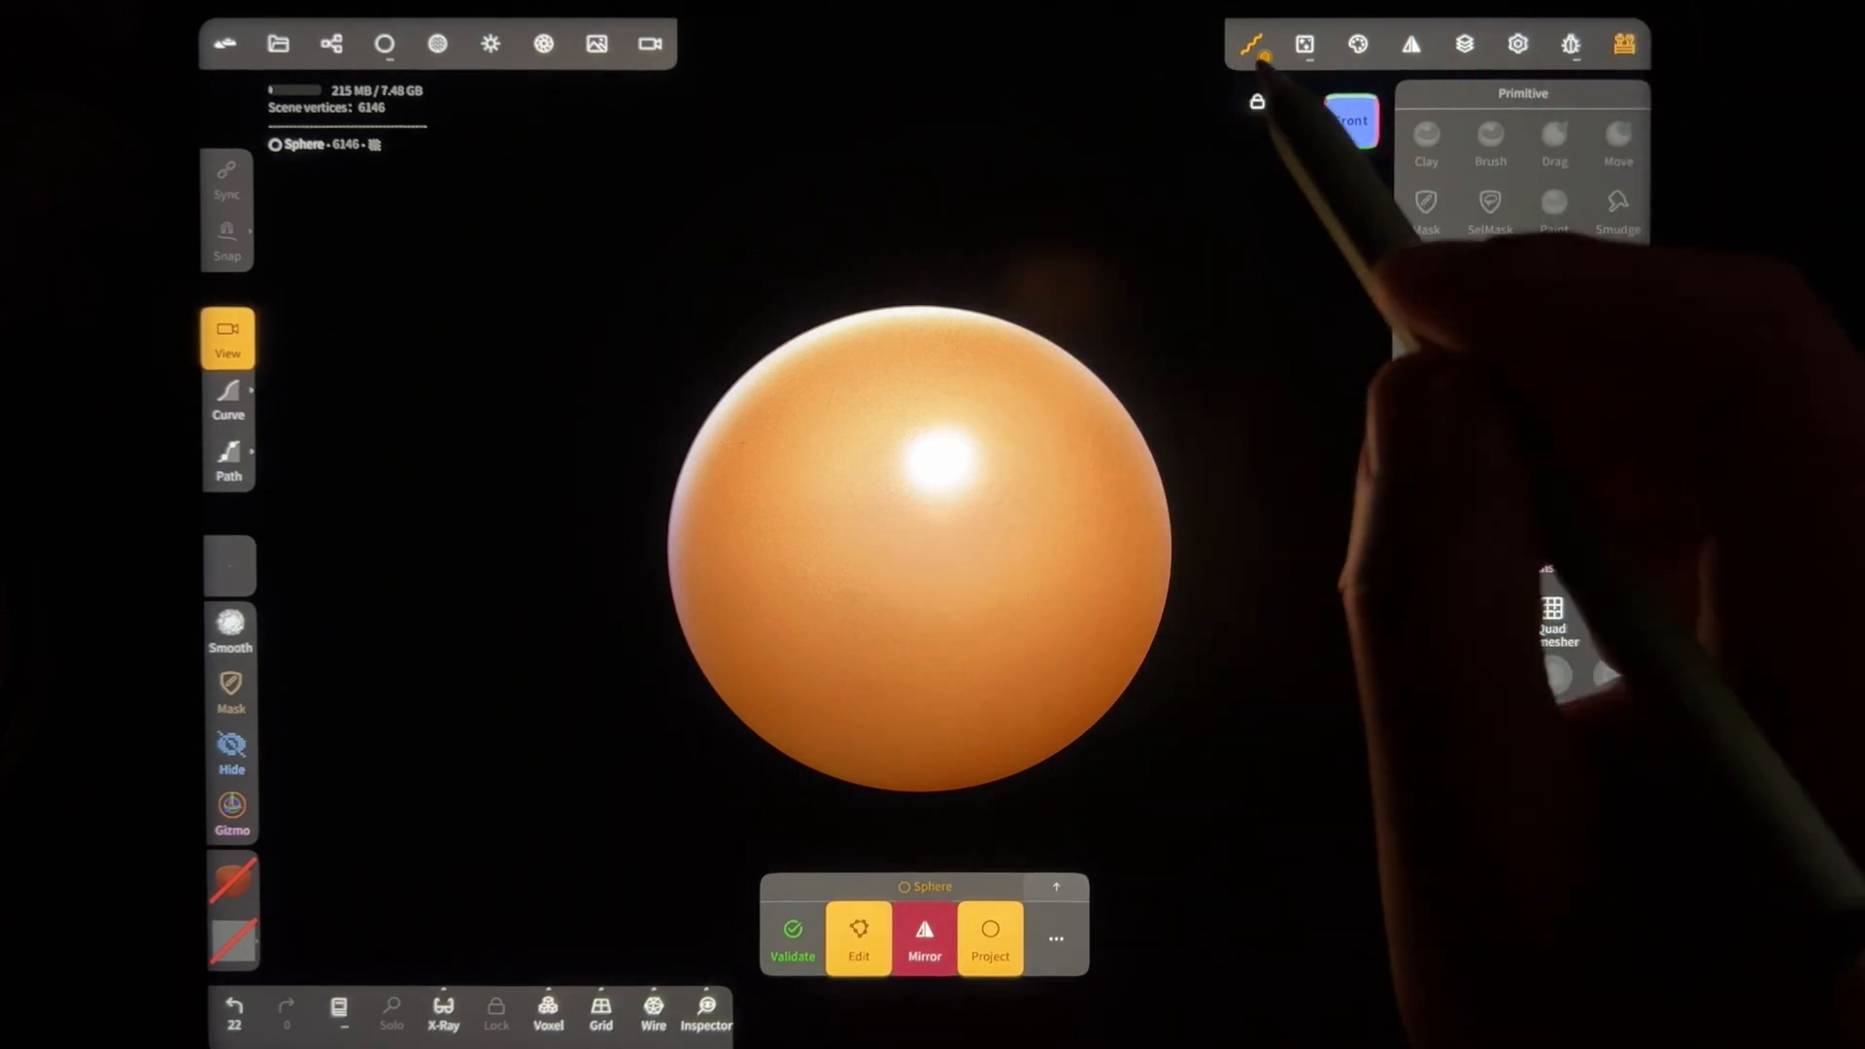
# Step: Show the grid, delete the default Sphere, and switch the camera to Orthographic
pyautogui.click(600, 1012)
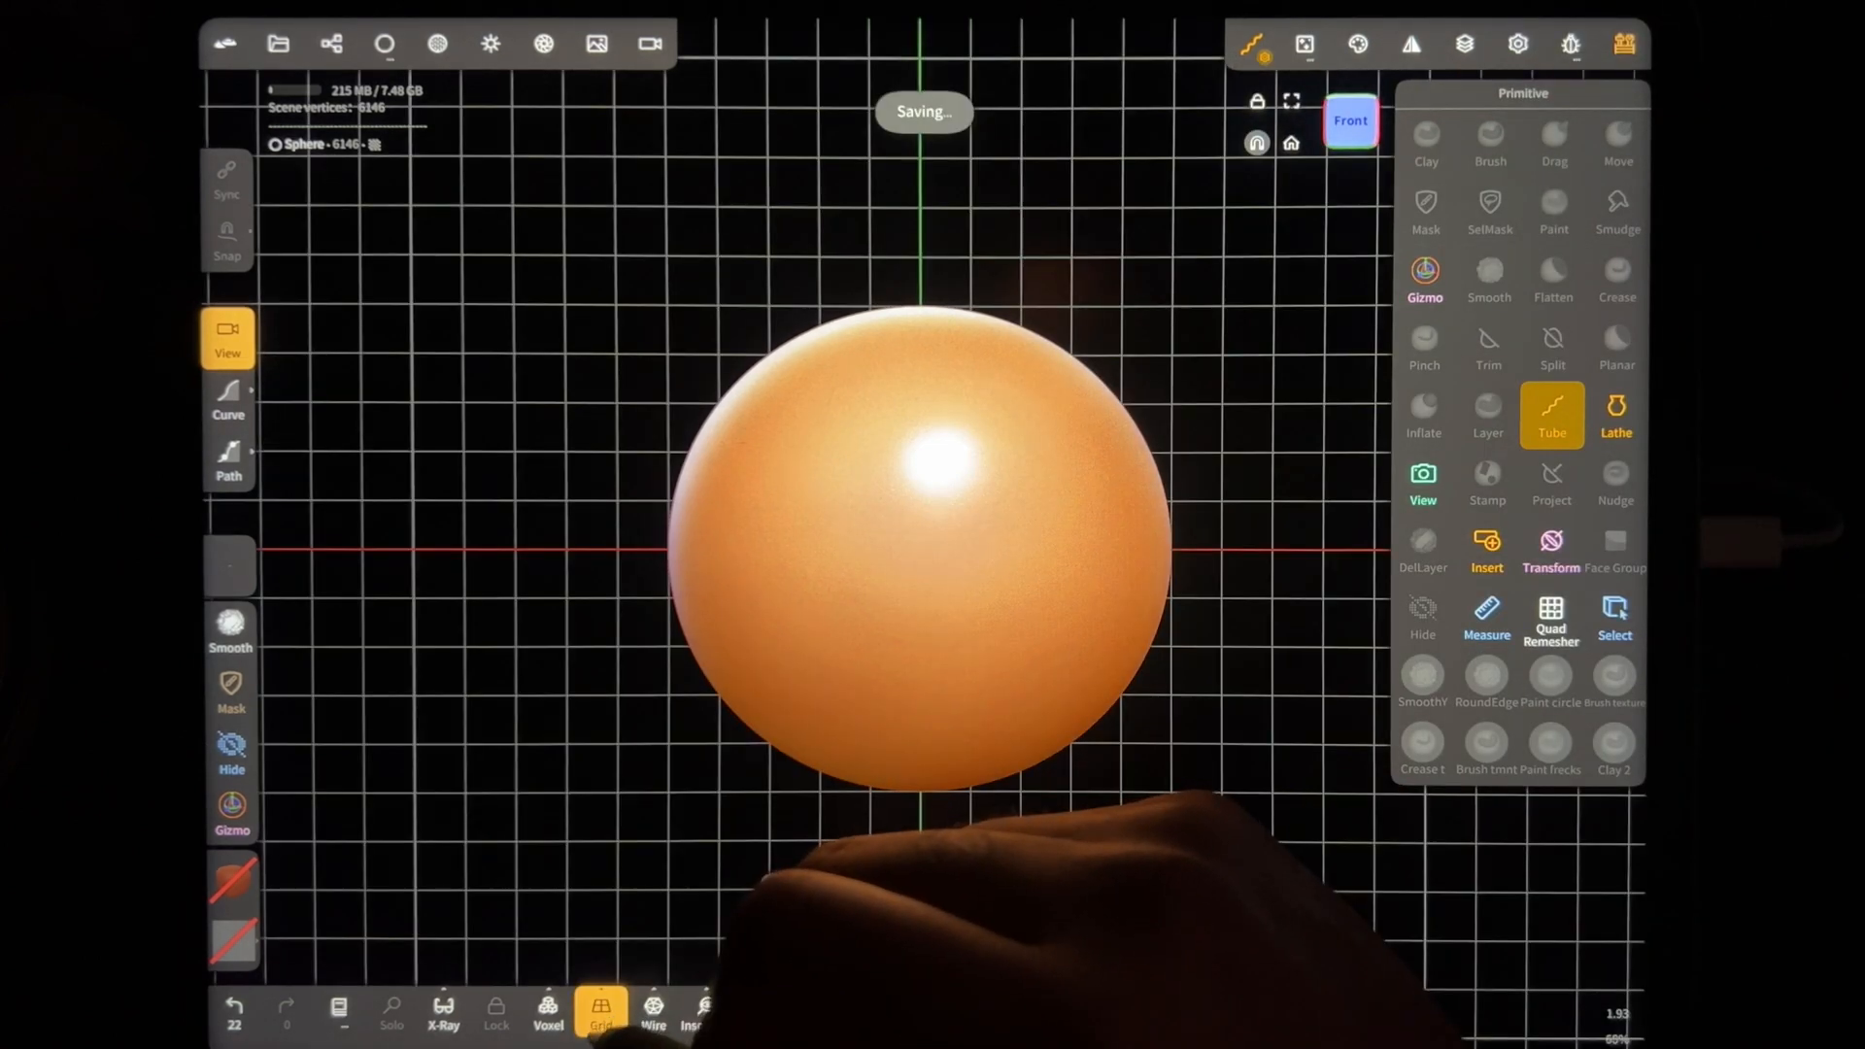
pyautogui.click(330, 43)
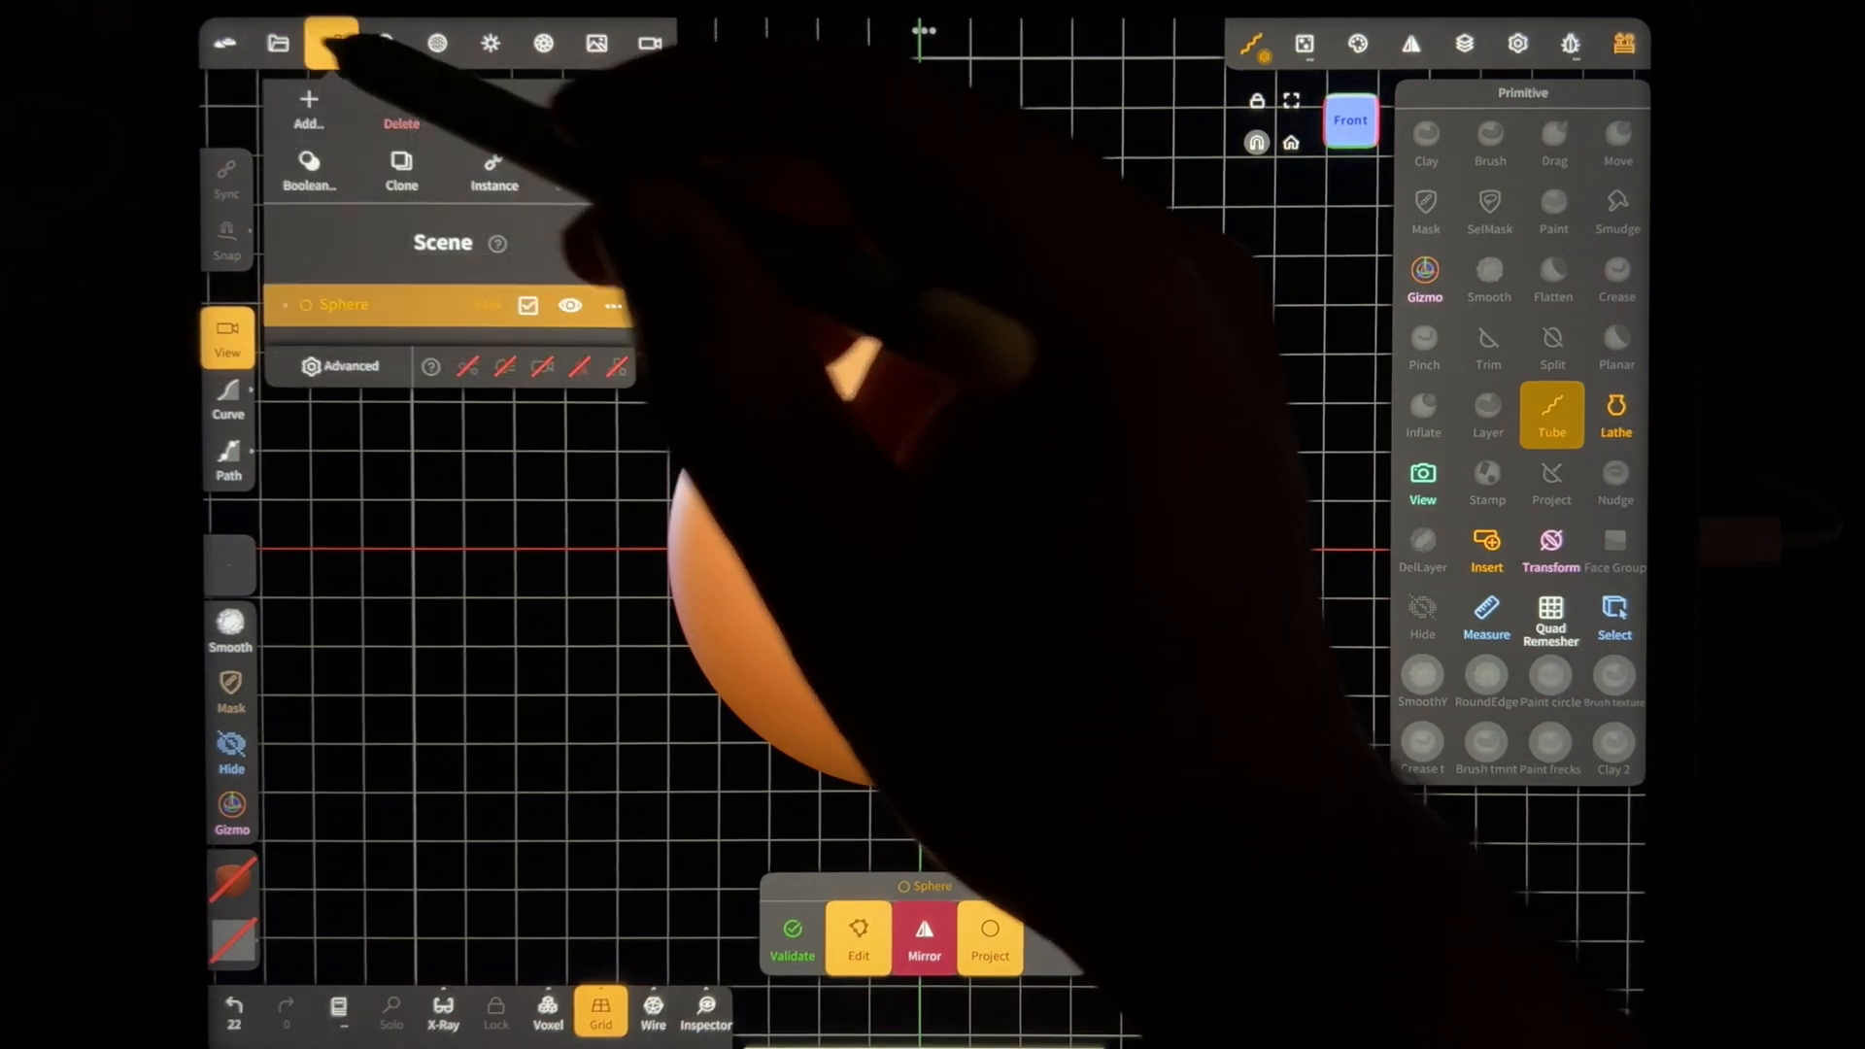
pyautogui.click(648, 44)
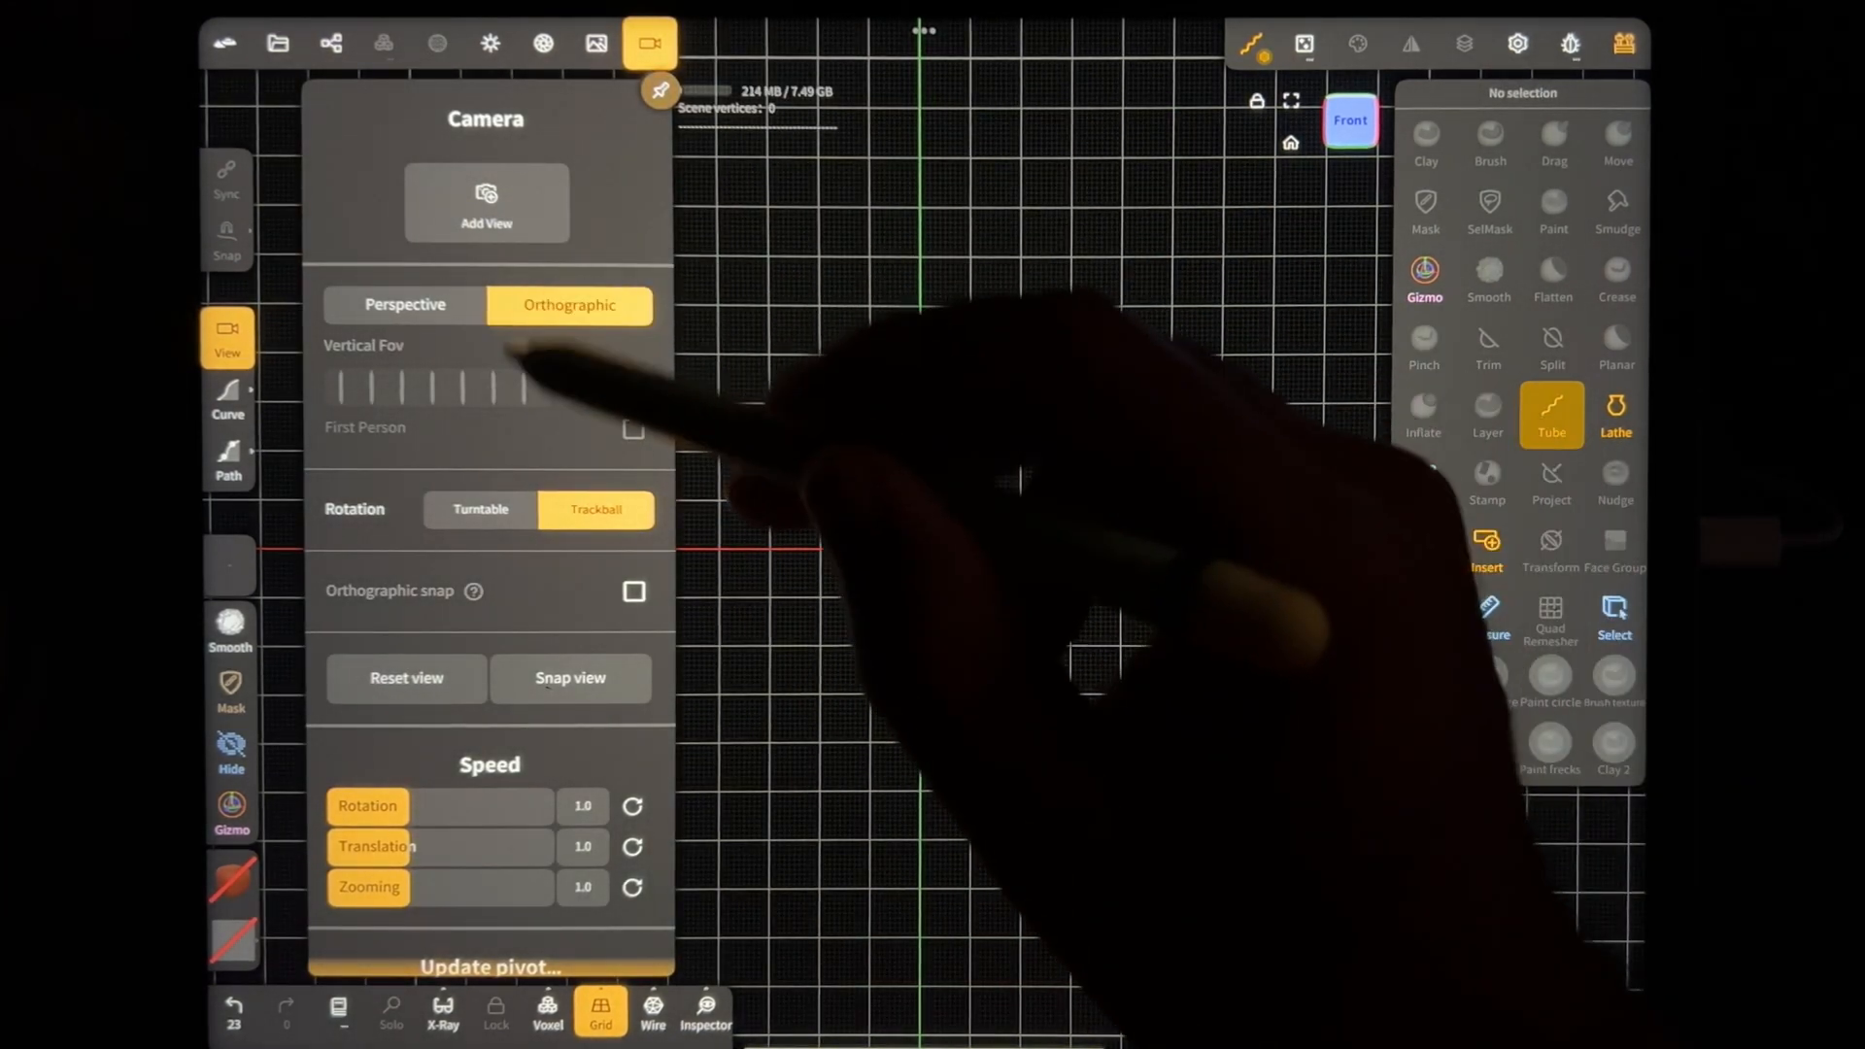
pyautogui.click(650, 44)
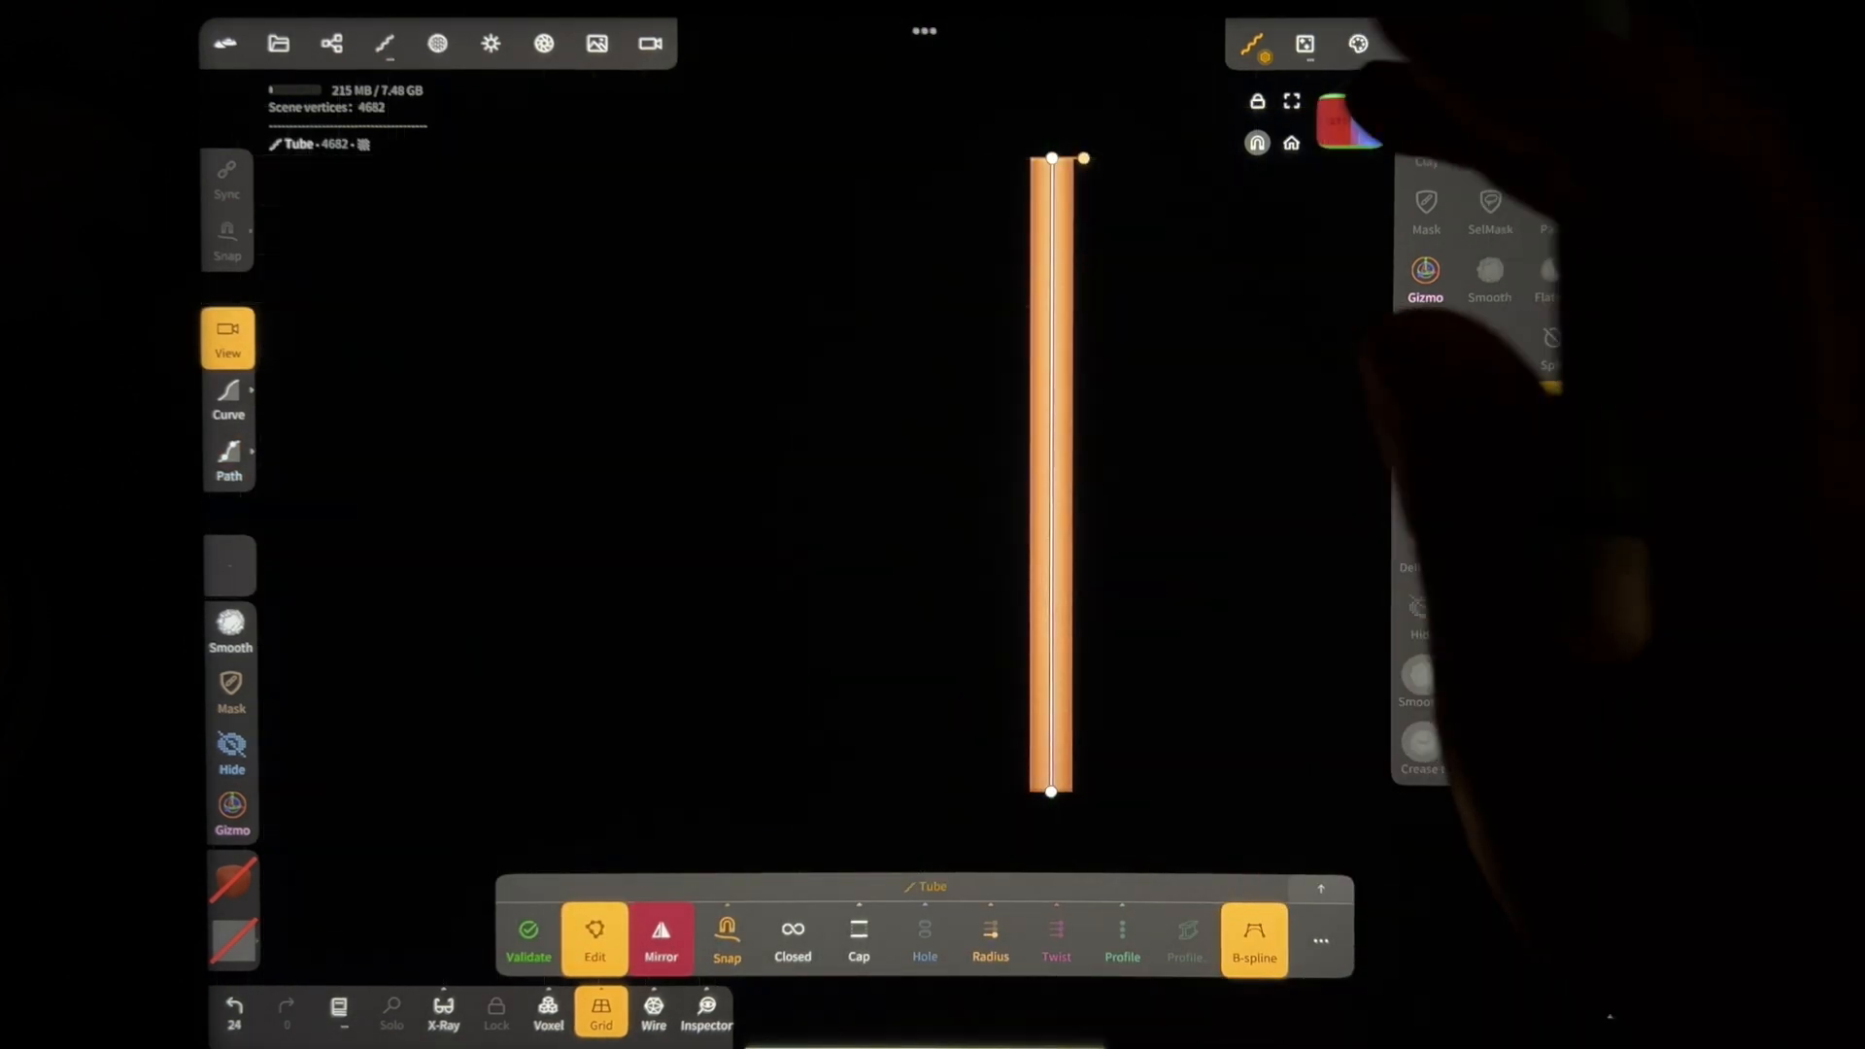
# Step: Draw a straight vertical tube snapped to the grid in front view
pyautogui.click(599, 1012)
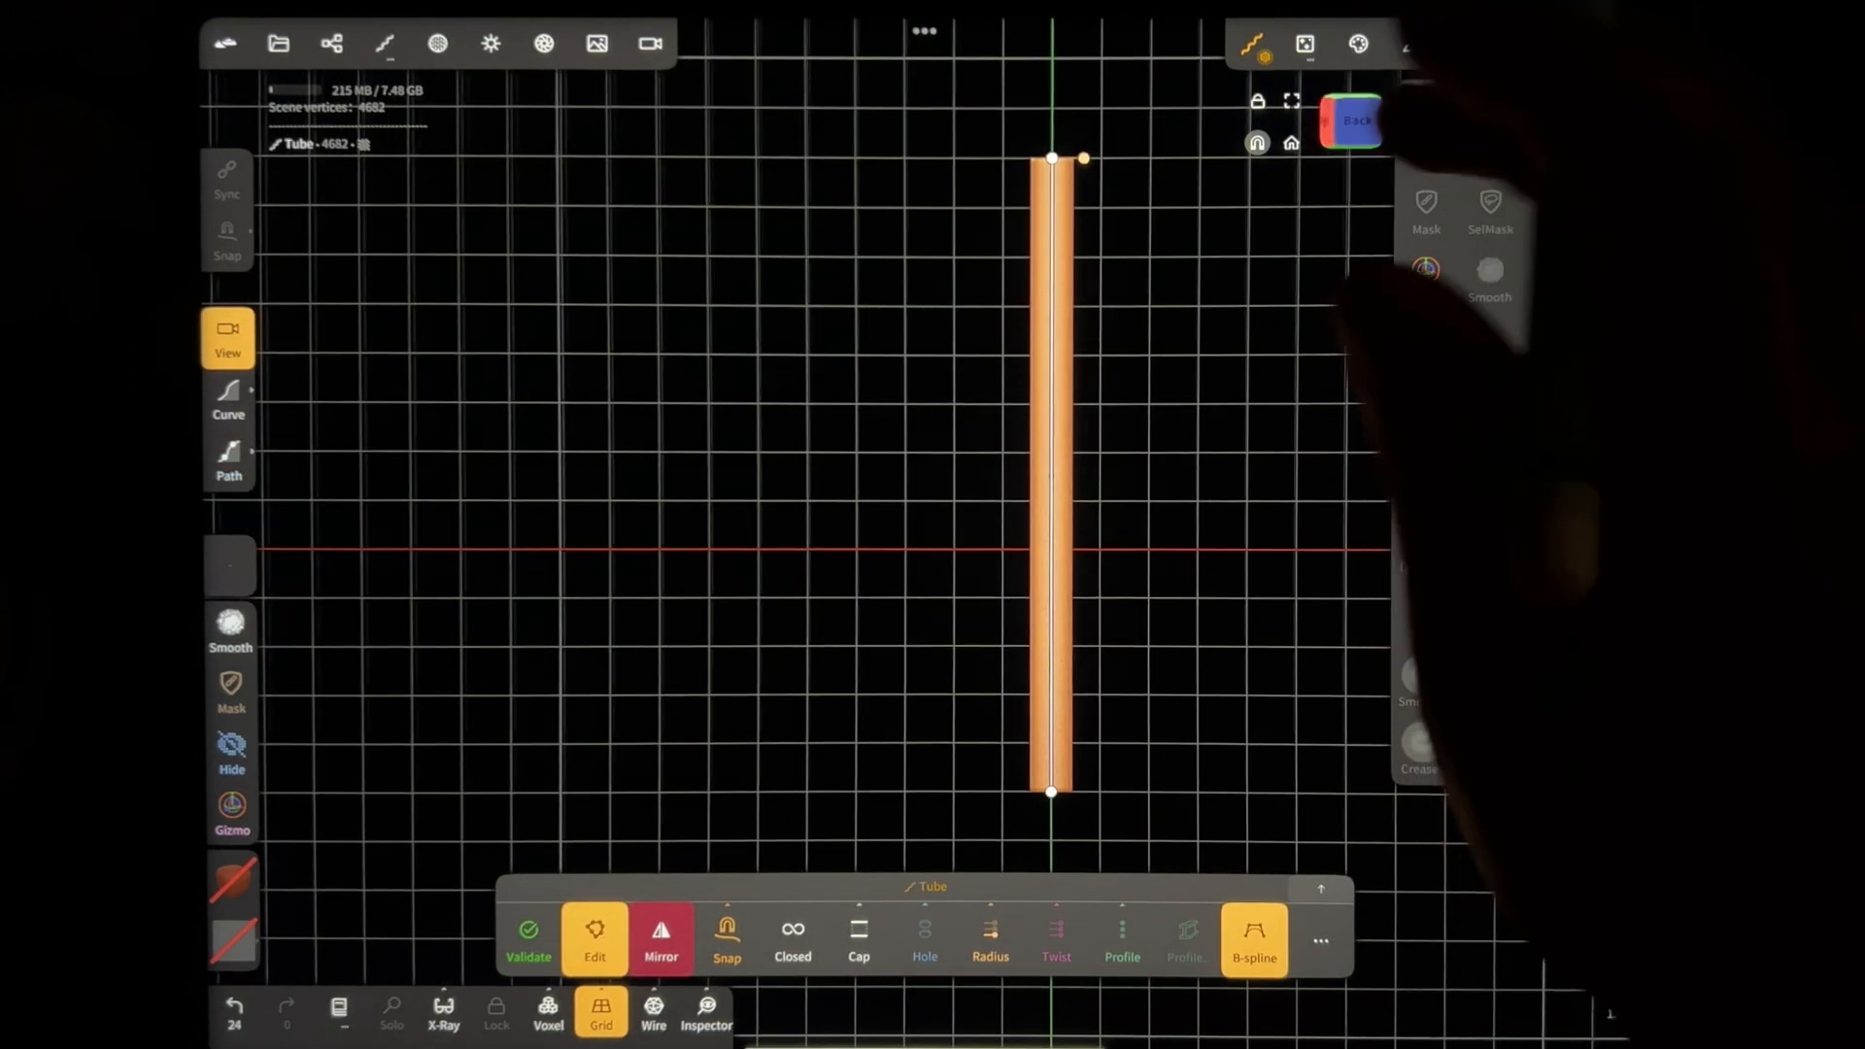
pyautogui.click(1350, 119)
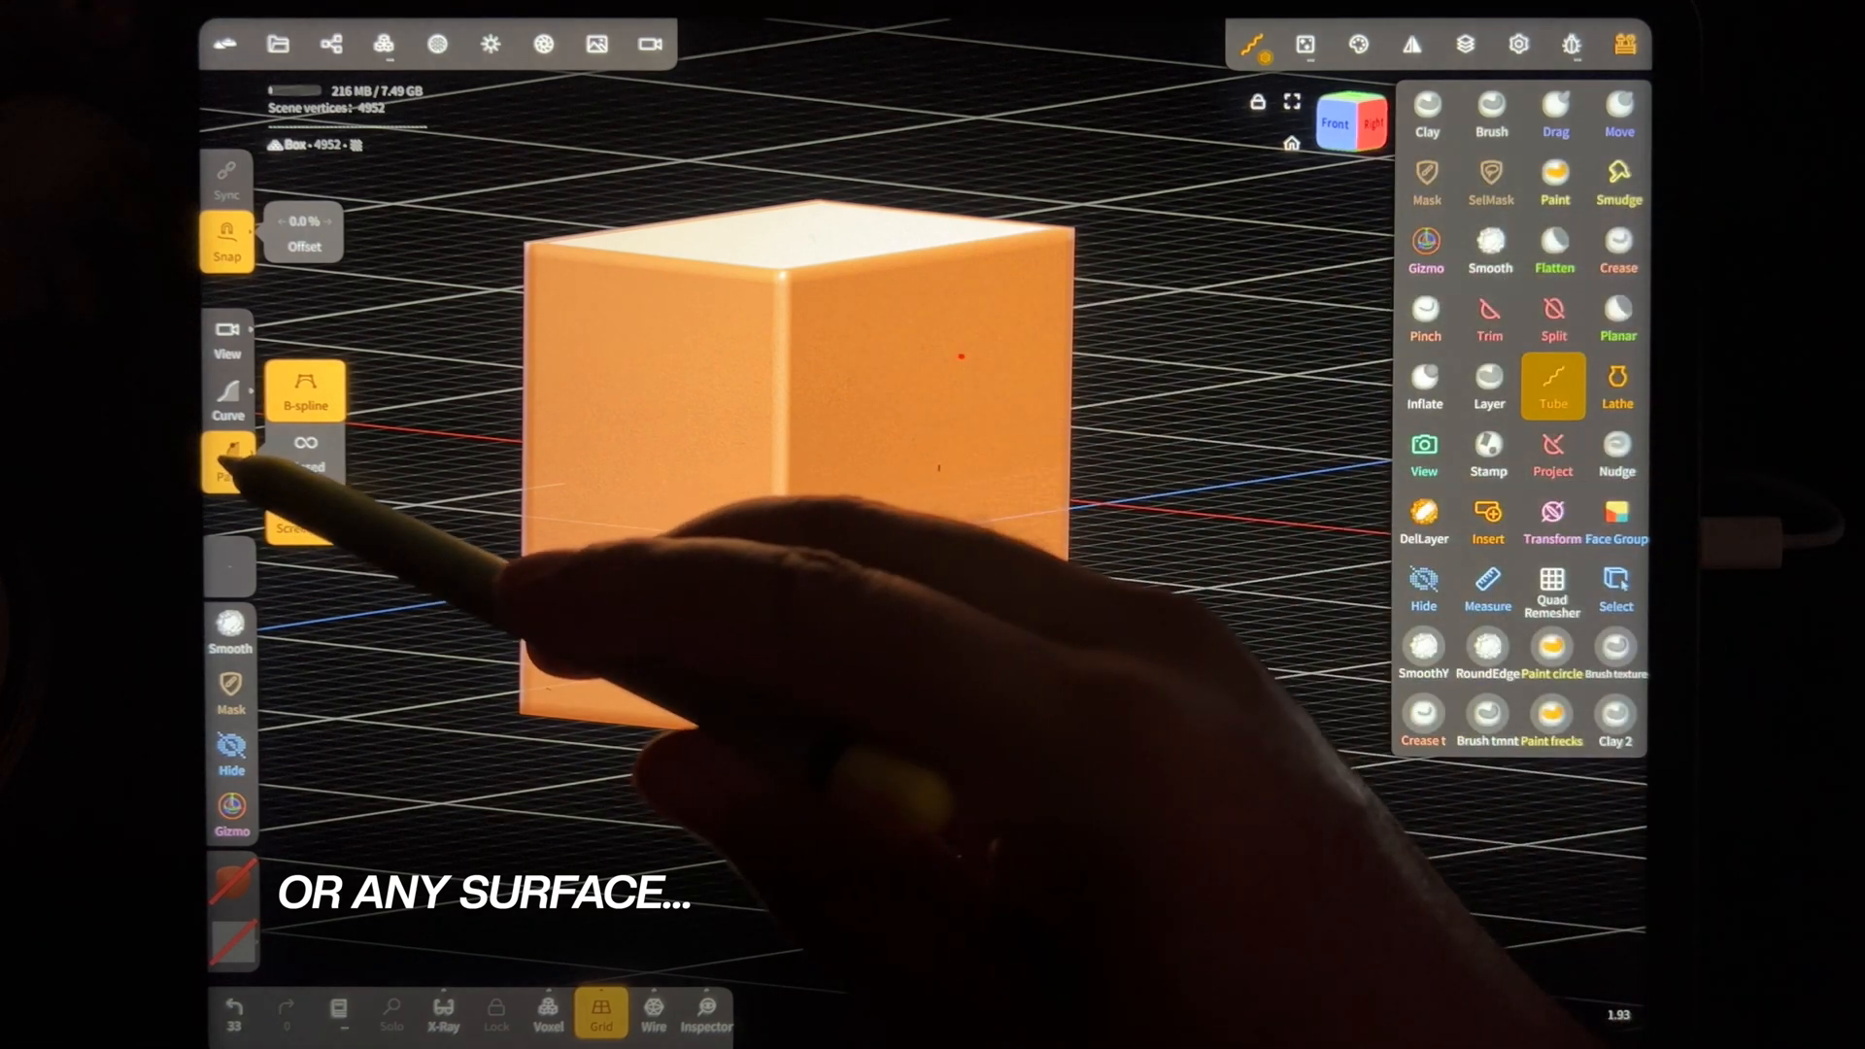
# Step: Set the tube path mode to follow the Box primitive's surface
pyautogui.click(821, 344)
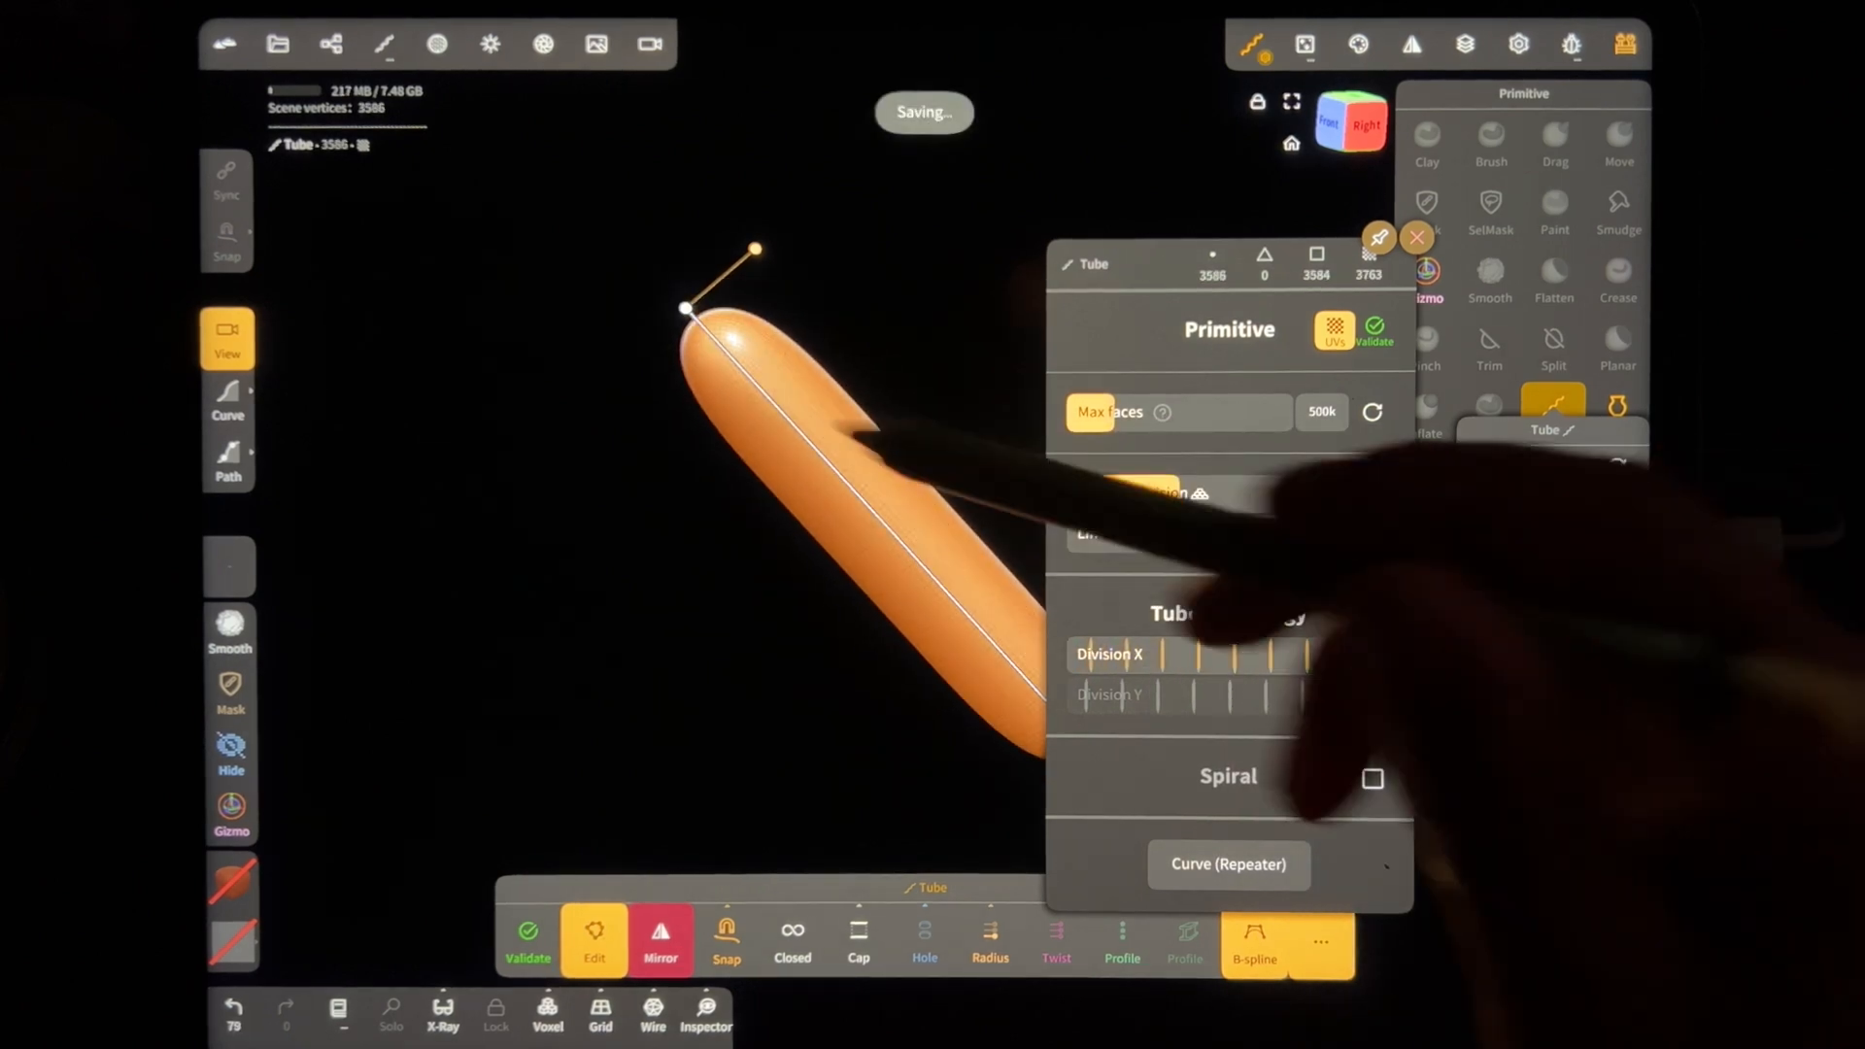
# Step: Adjust Division X in the diagonal tube's Primitive settings
pyautogui.click(1416, 238)
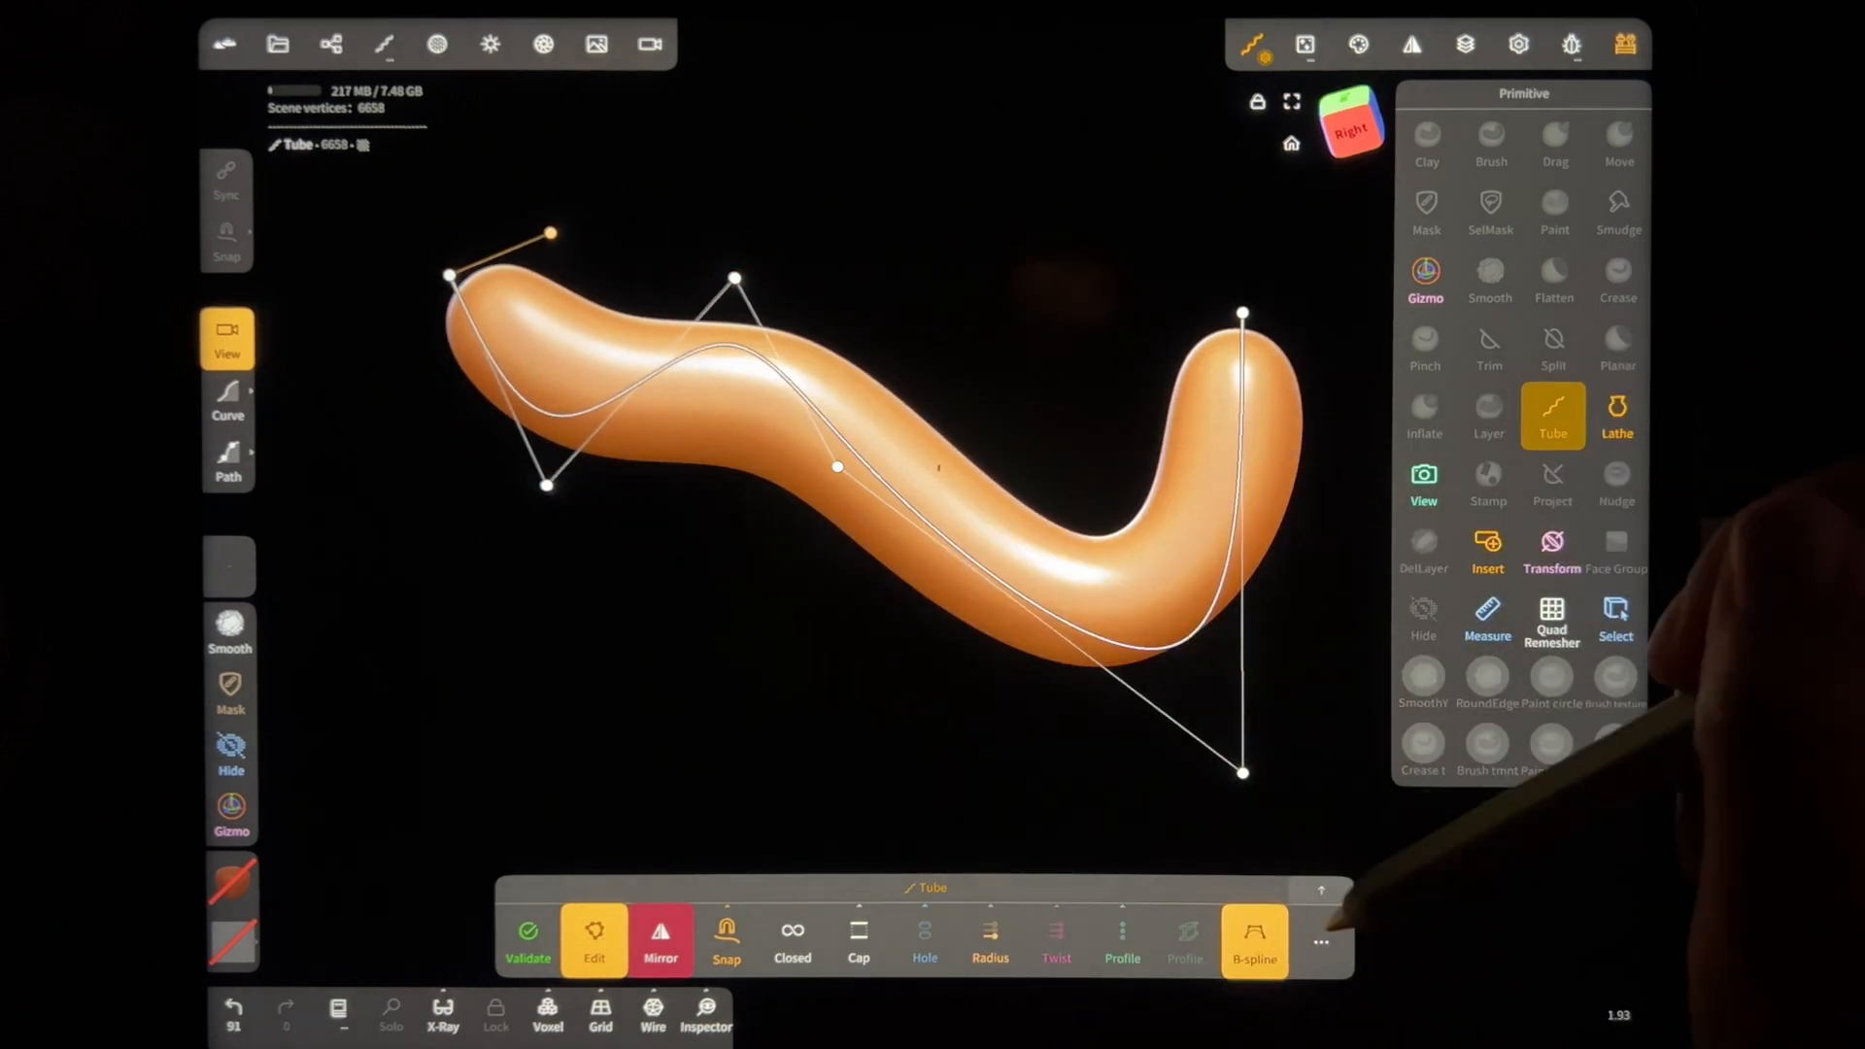
# Step: Add B-spline control points for a zigzag path and increase the tube Radius
pyautogui.click(1319, 942)
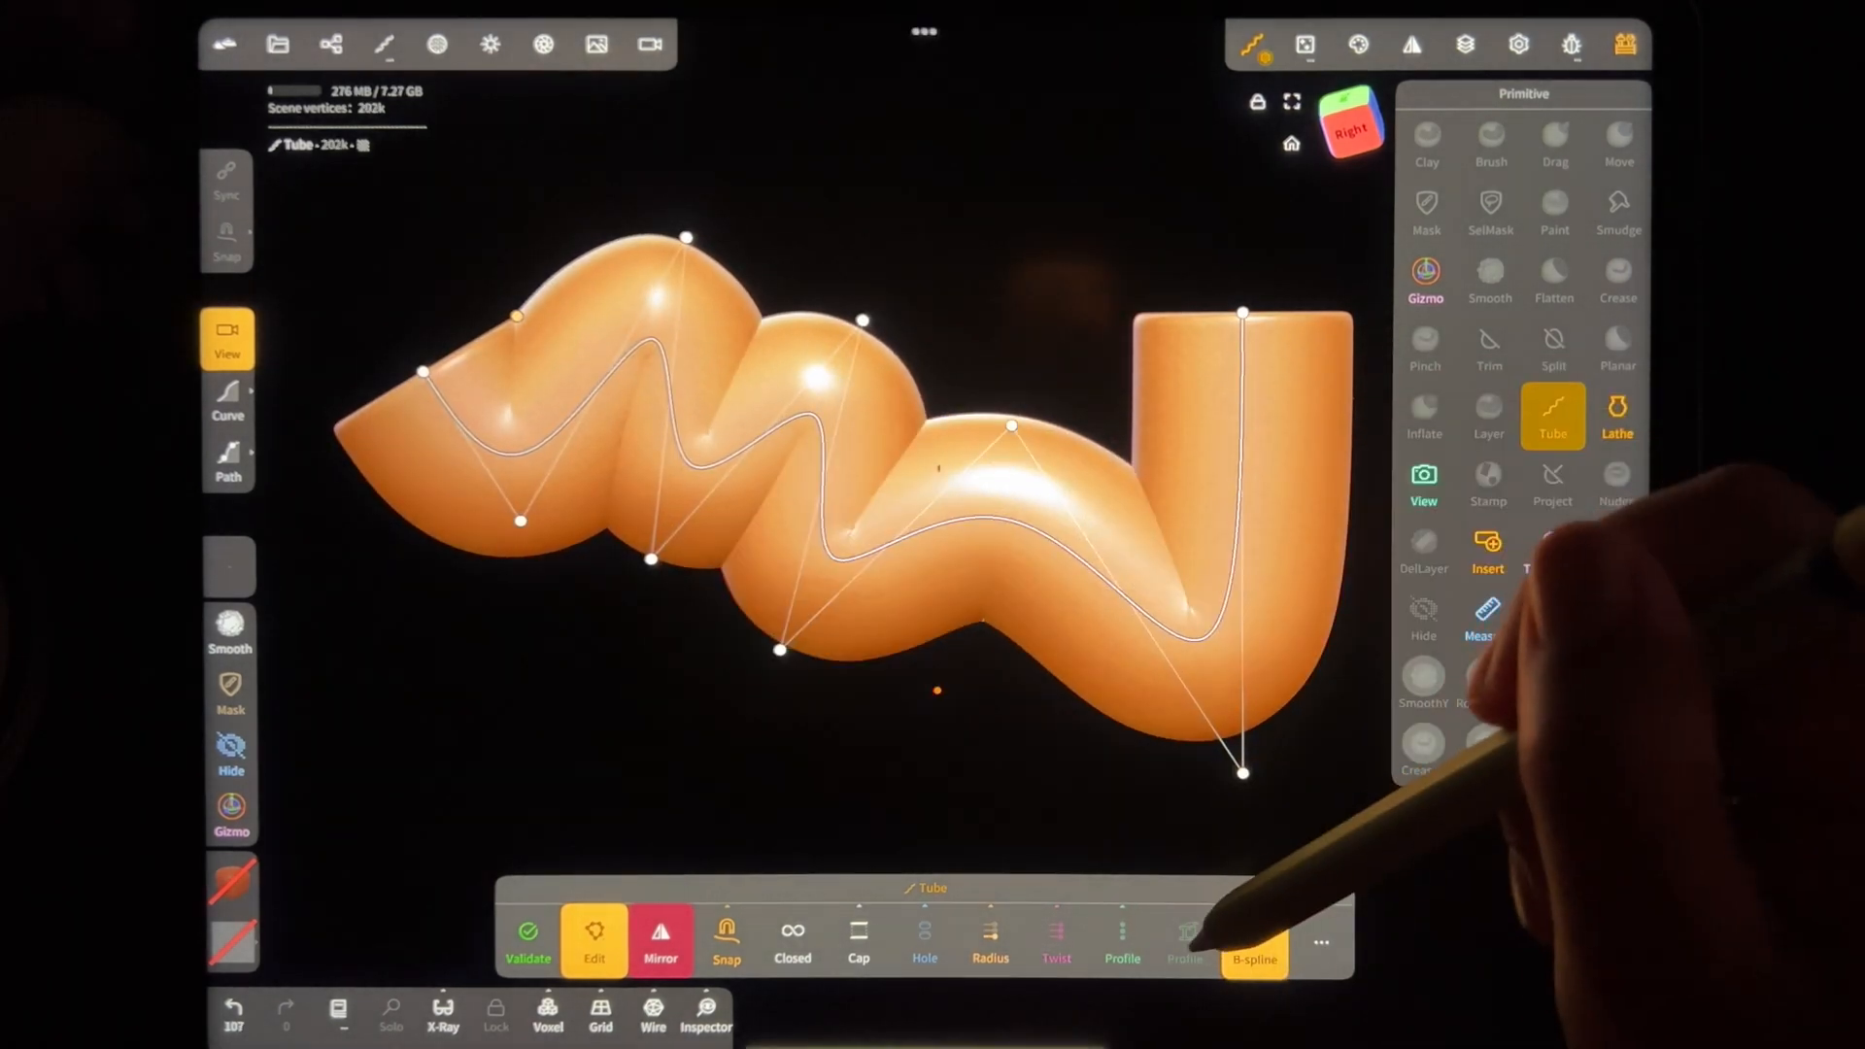
# Step: Enable Profile and shape a square B-spline cross-section in the profile editor
pyautogui.click(1119, 939)
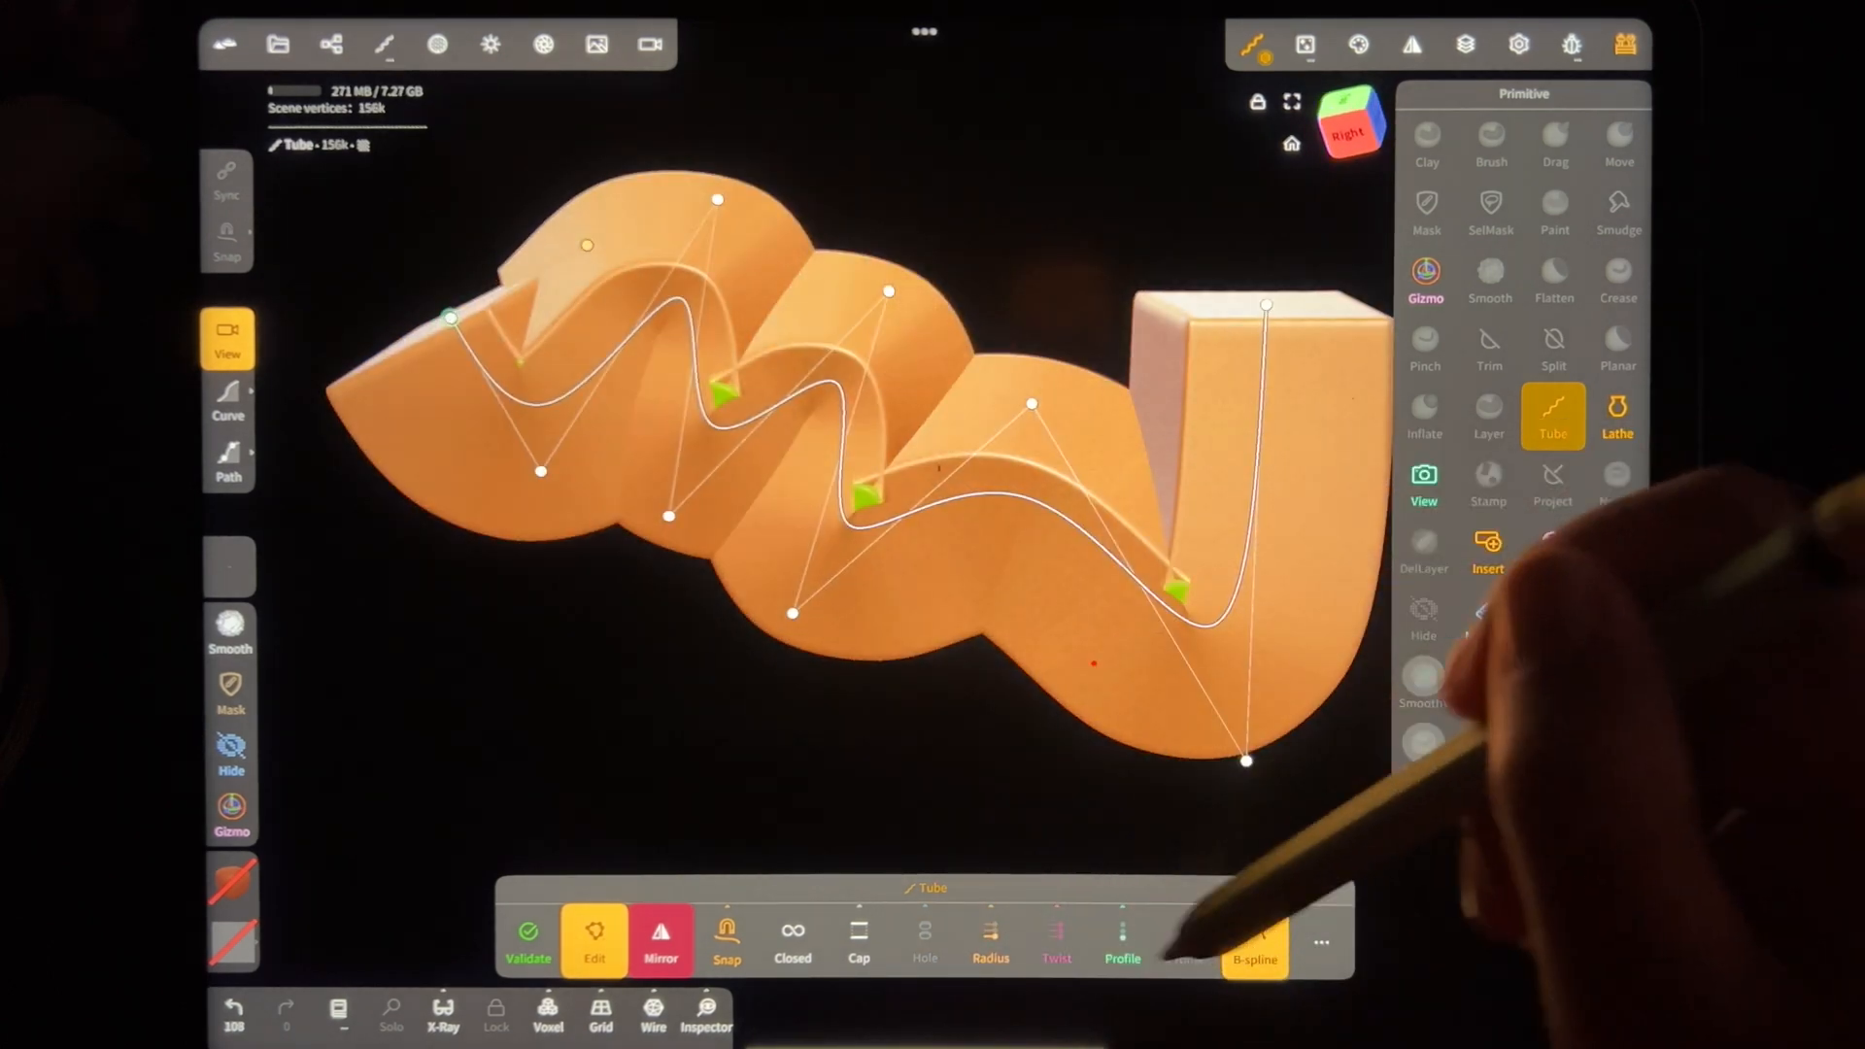
pyautogui.click(1120, 940)
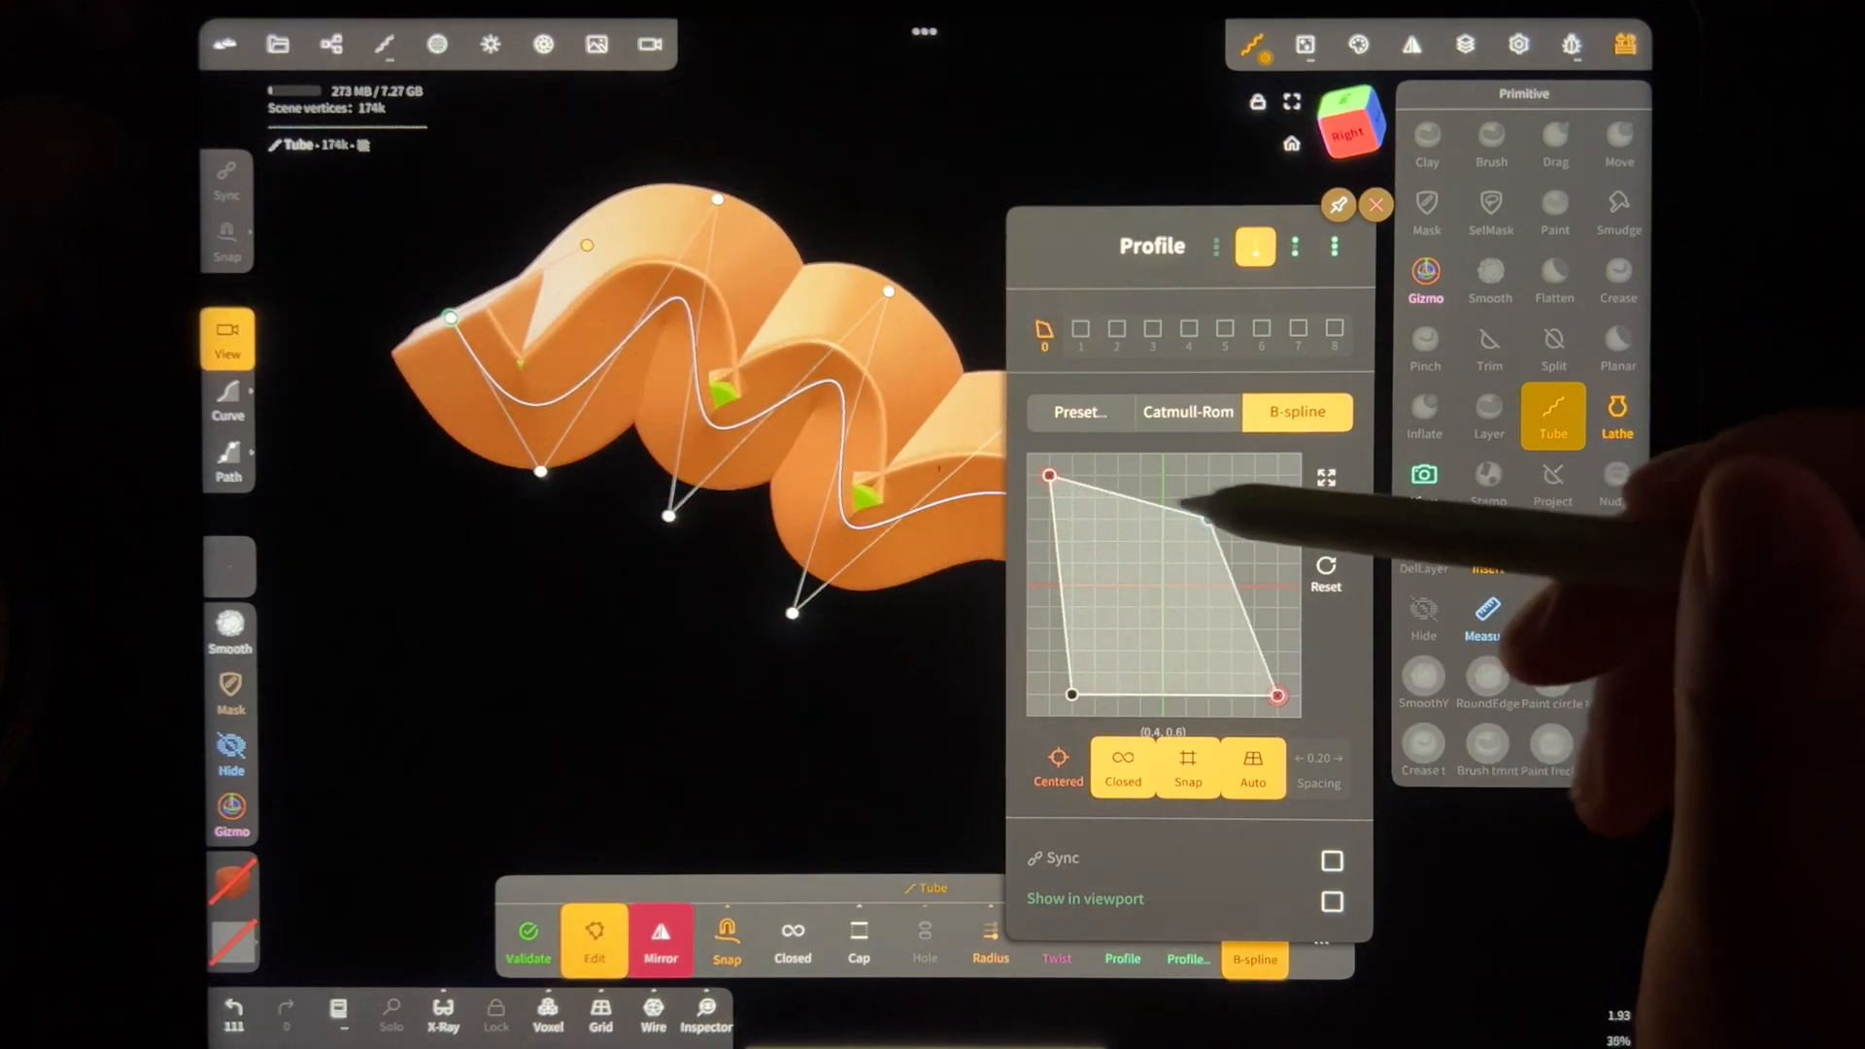
pyautogui.click(1375, 205)
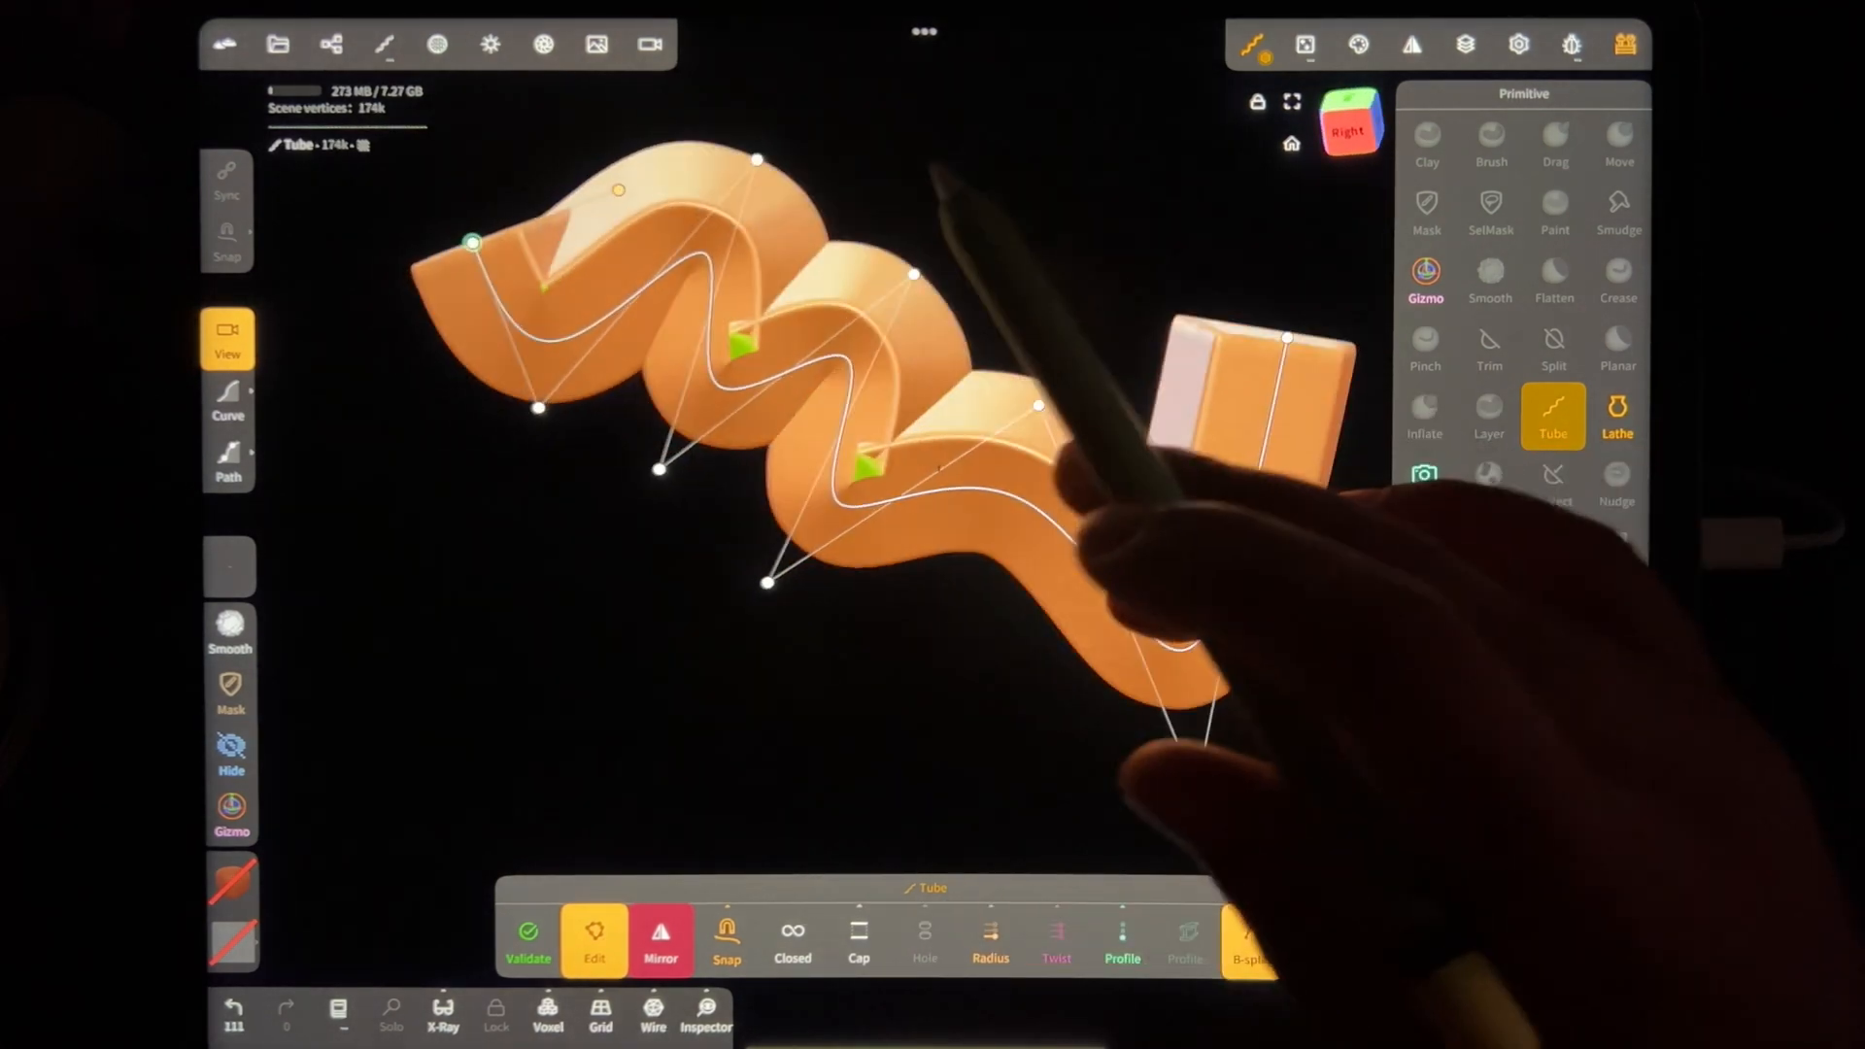